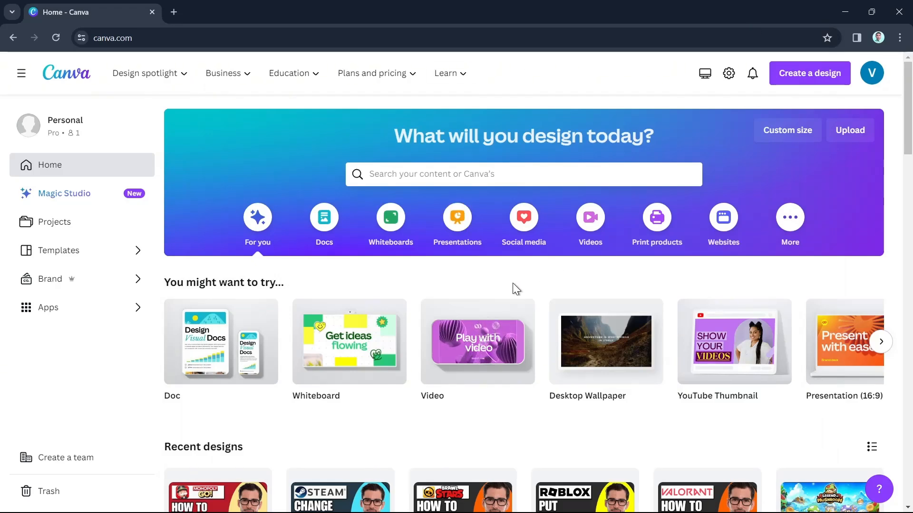
{"action": "mouse_move", "coordinate": [506, 285]}
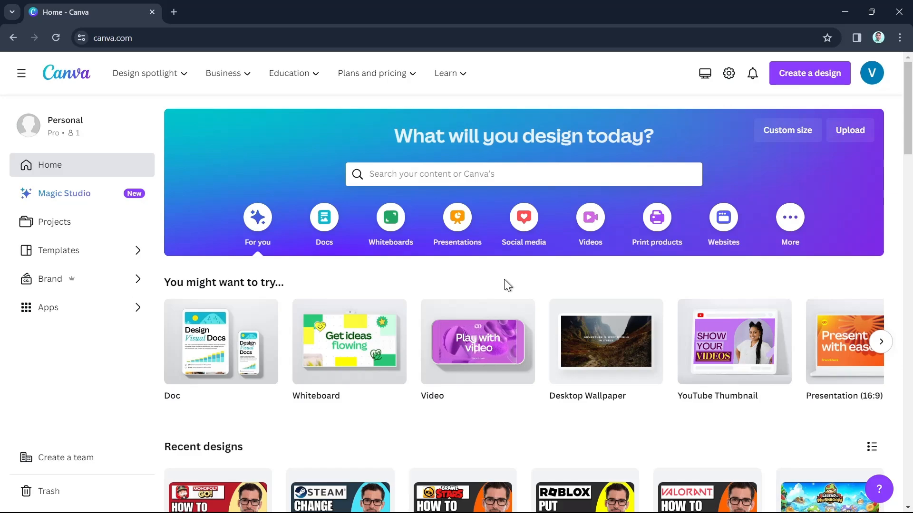
- Search Google for 'byteswift' in a new browser tab
{"action": "scroll", "scroll_direction": "down", "scroll_amount": 3}
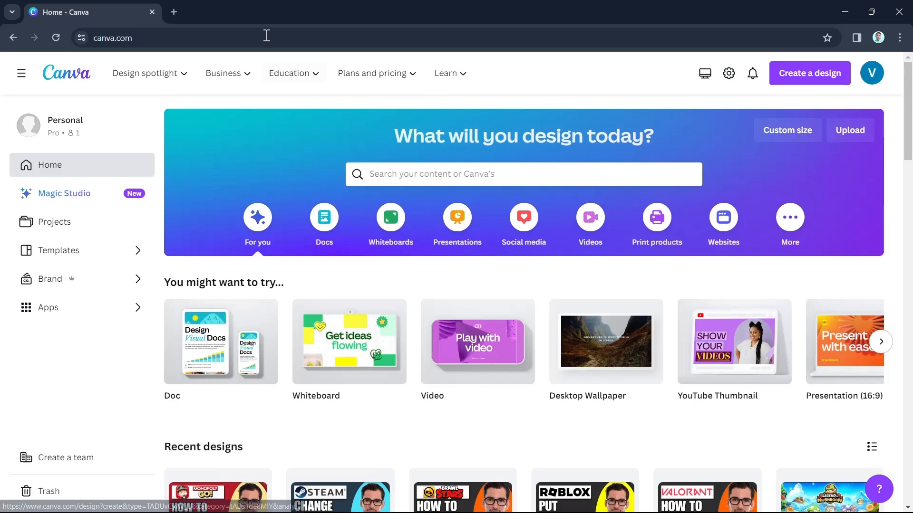
{"action": "left_click", "coordinate": [173, 11]}
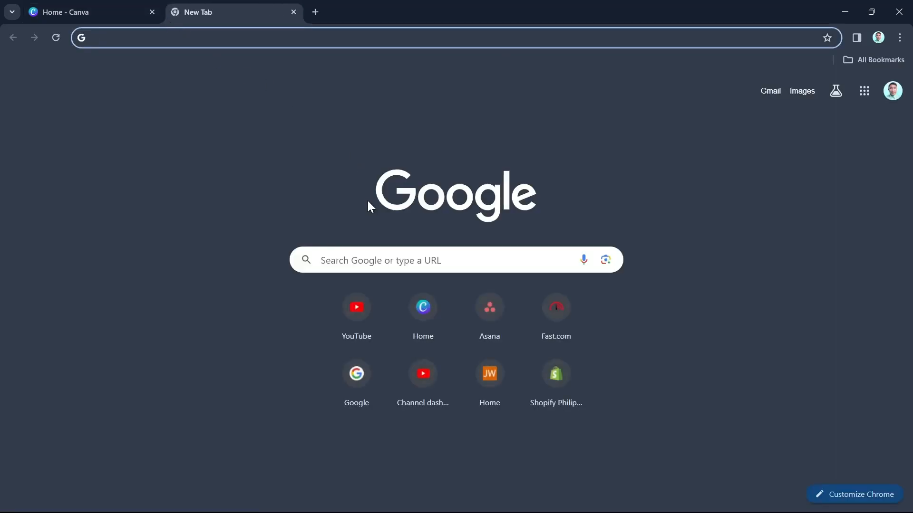
{"action": "left_click", "coordinate": [407, 260]}
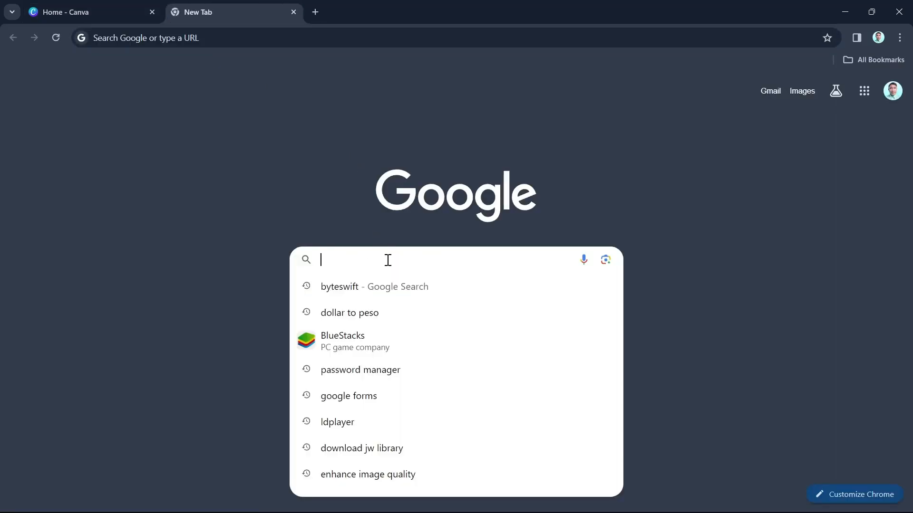
{"action": "mouse_move", "coordinate": [389, 262]}
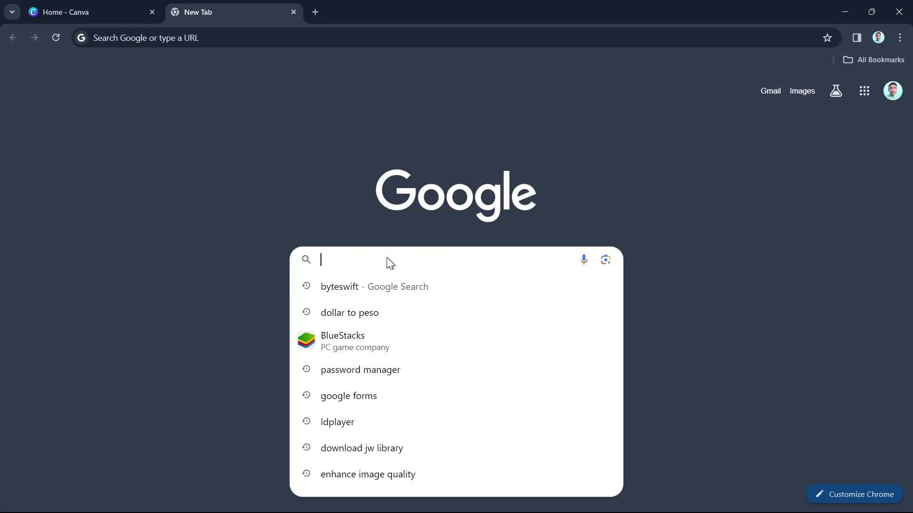
{"action": "type", "text": "byteswift"}
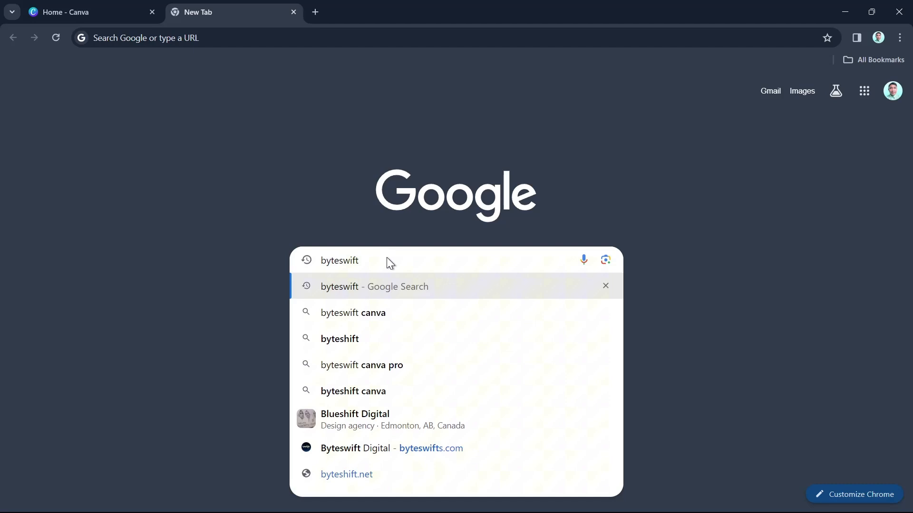
{"action": "left_click", "coordinate": [373, 286]}
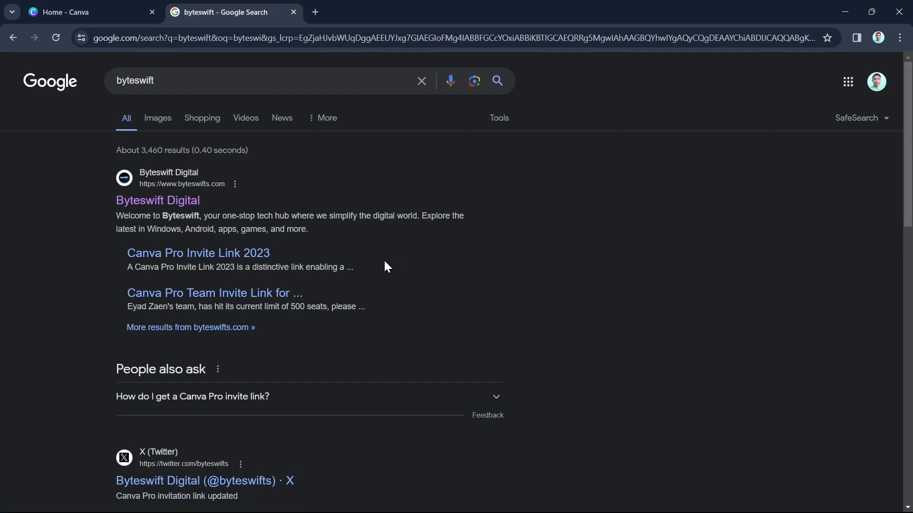
- Open the Byteswift Digital website from the search results
{"action": "left_click", "coordinate": [157, 200]}
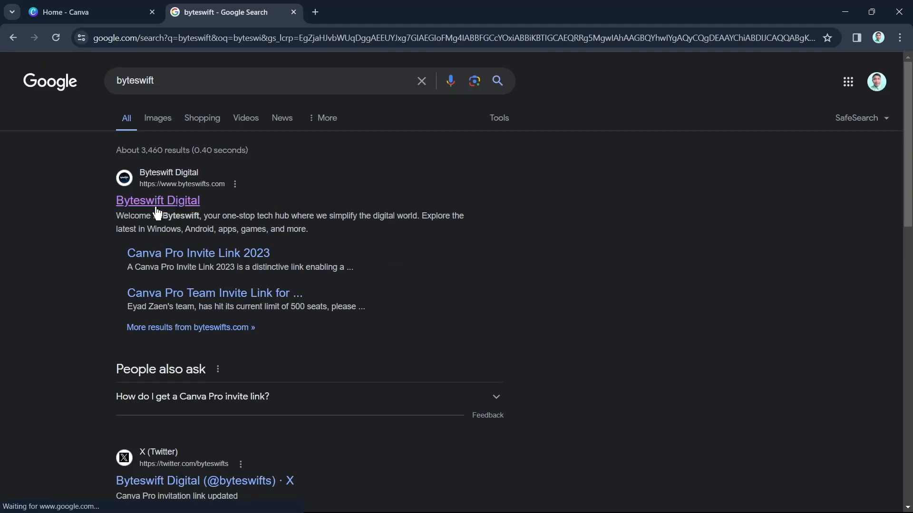
{"action": "left_click", "coordinate": [157, 200]}
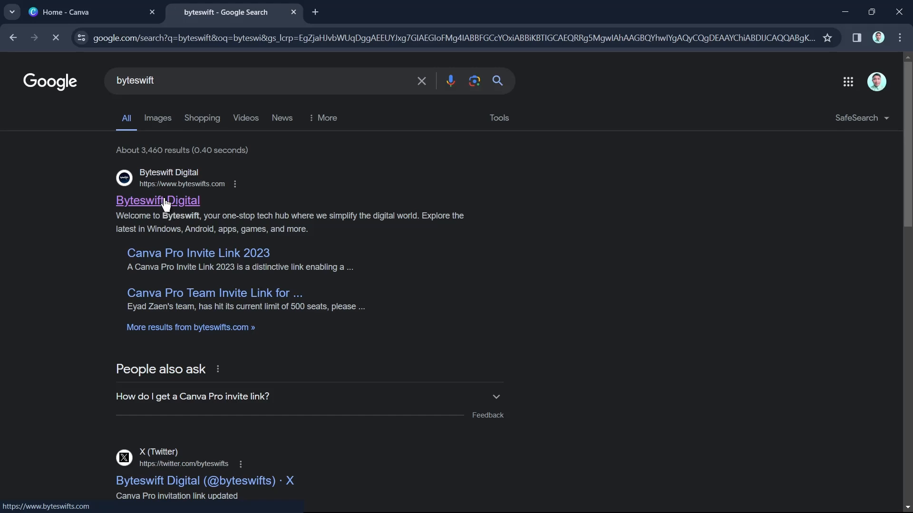
{"action": "left_click", "coordinate": [158, 200]}
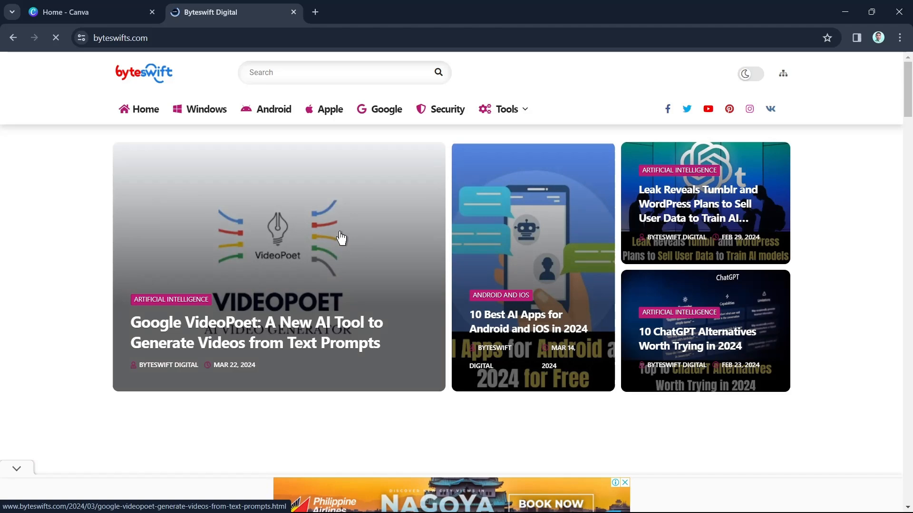
- Open the 'Canva Pro Team Invite Link for Free 2024' post from Popular Posts and dismiss the ad
{"action": "scroll", "scroll_direction": "down", "scroll_amount": 3}
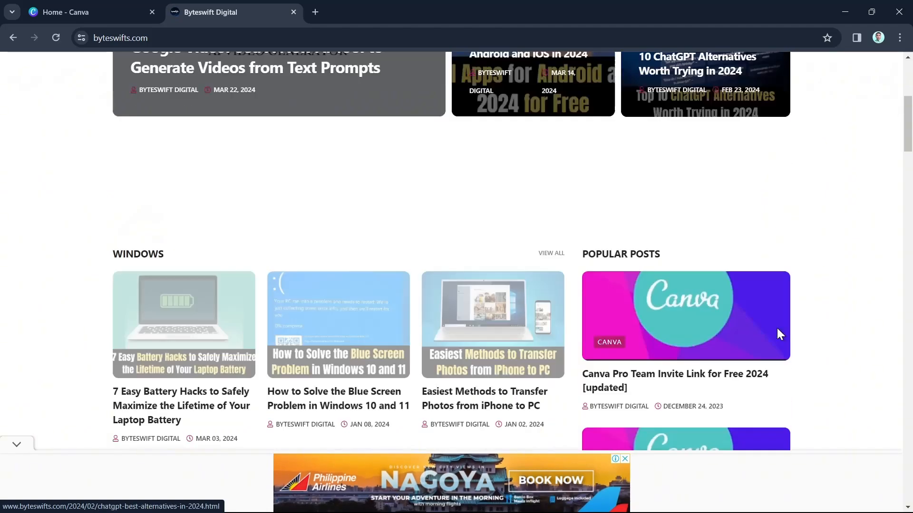
{"action": "scroll", "scroll_direction": "down", "scroll_amount": 3}
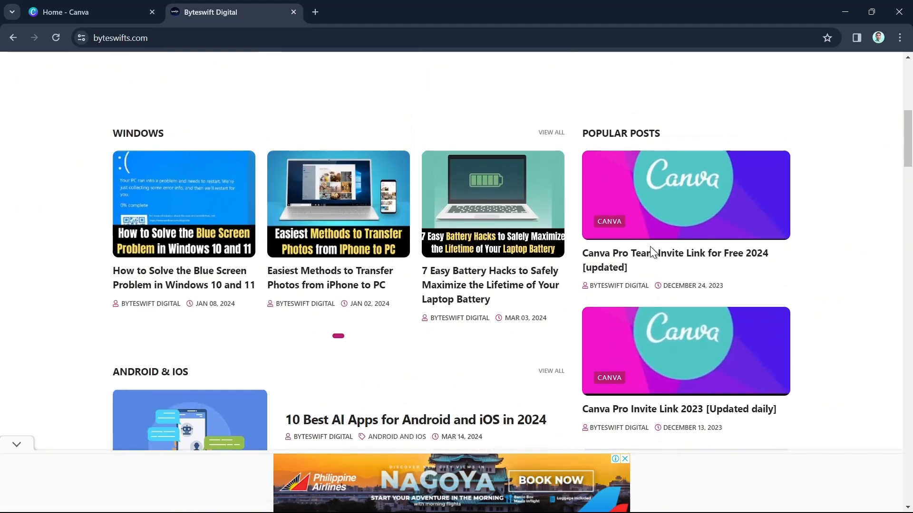
{"action": "mouse_move", "coordinate": [610, 262]}
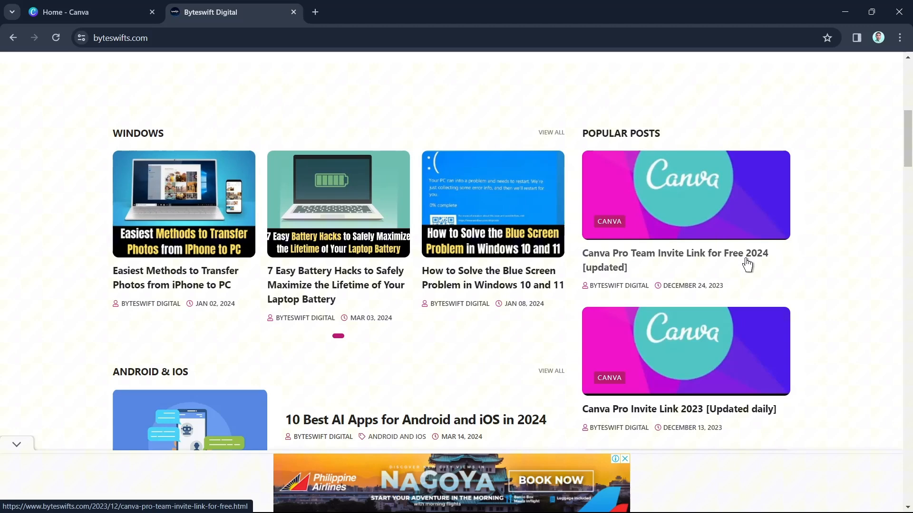
{"action": "mouse_move", "coordinate": [721, 262]}
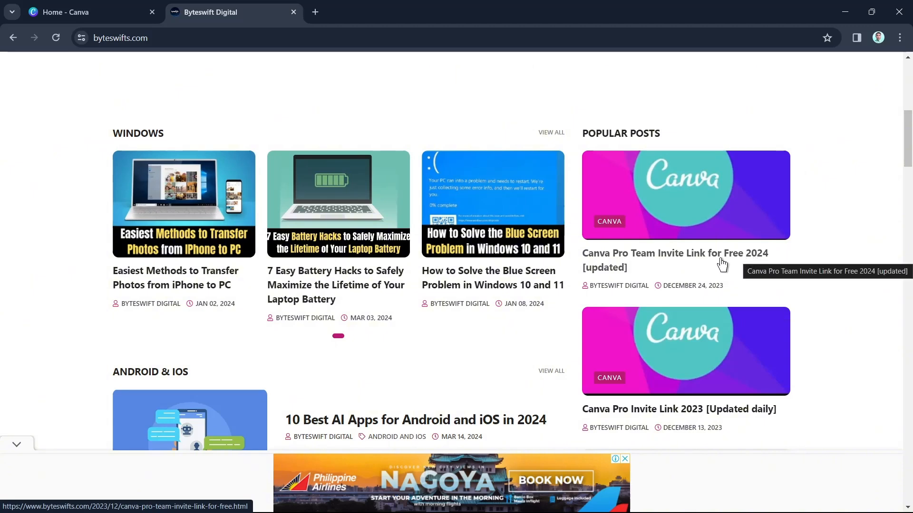
{"action": "mouse_move", "coordinate": [716, 290]}
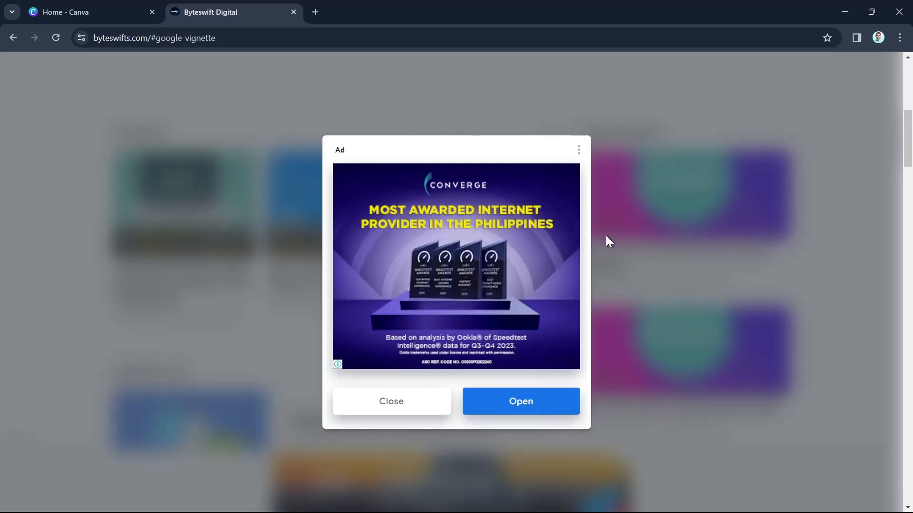
{"action": "left_click", "coordinate": [391, 401]}
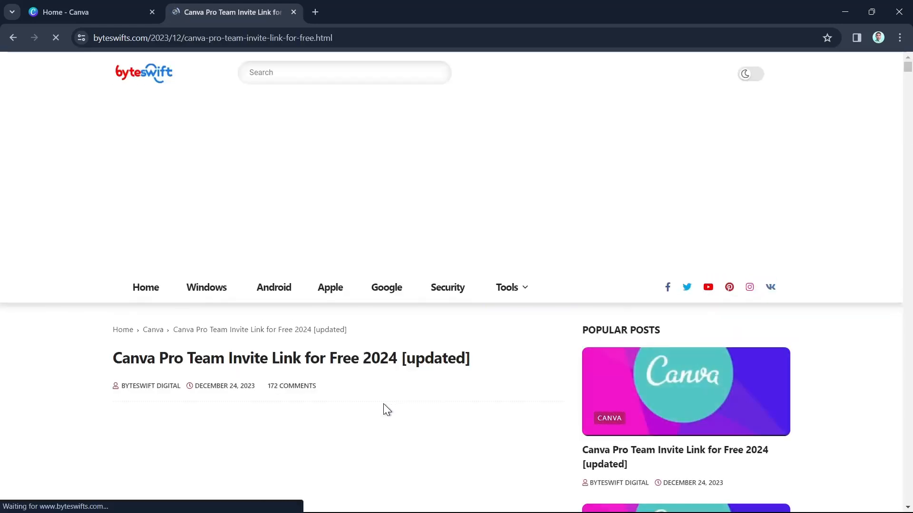
- Scroll the 2024 post to the Canva Pro Invite Link button and follow it
{"action": "scroll", "scroll_direction": "down", "scroll_amount": 3}
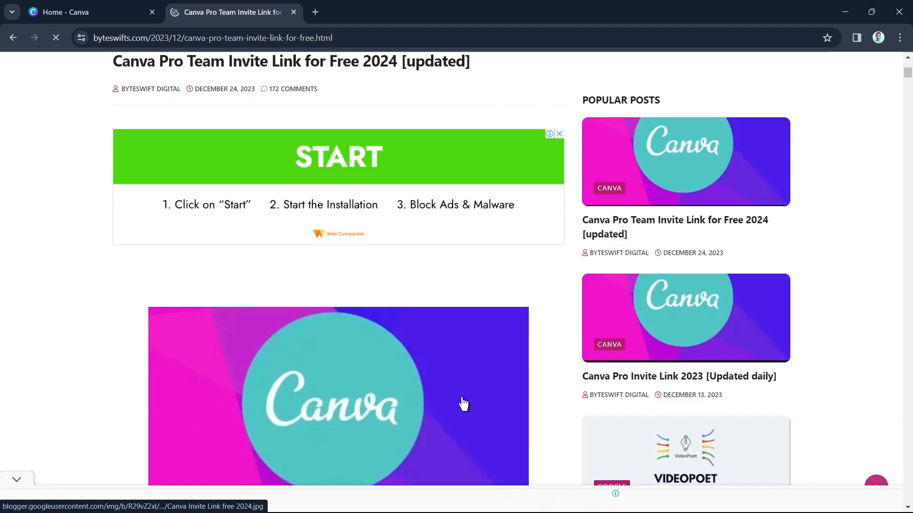
{"action": "scroll", "scroll_direction": "down", "scroll_amount": 3}
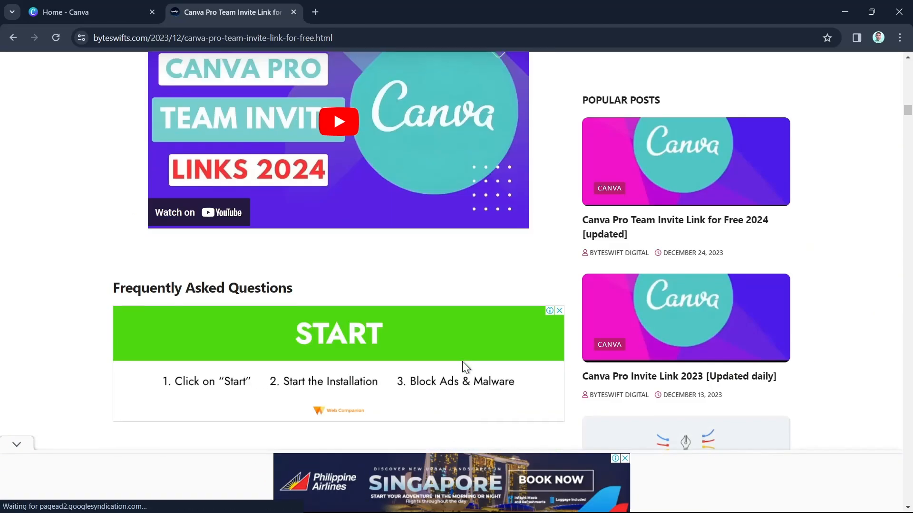
{"action": "scroll", "scroll_direction": "down", "scroll_amount": 3}
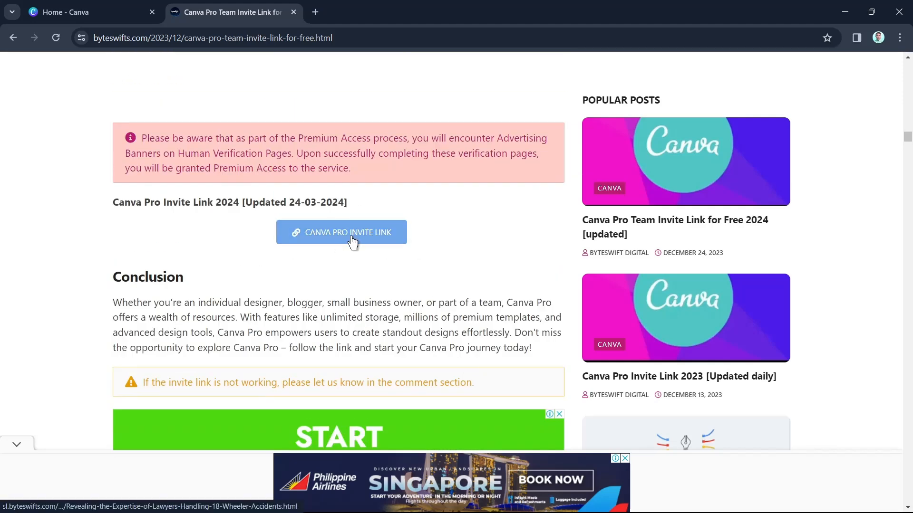
{"action": "left_click", "coordinate": [341, 231]}
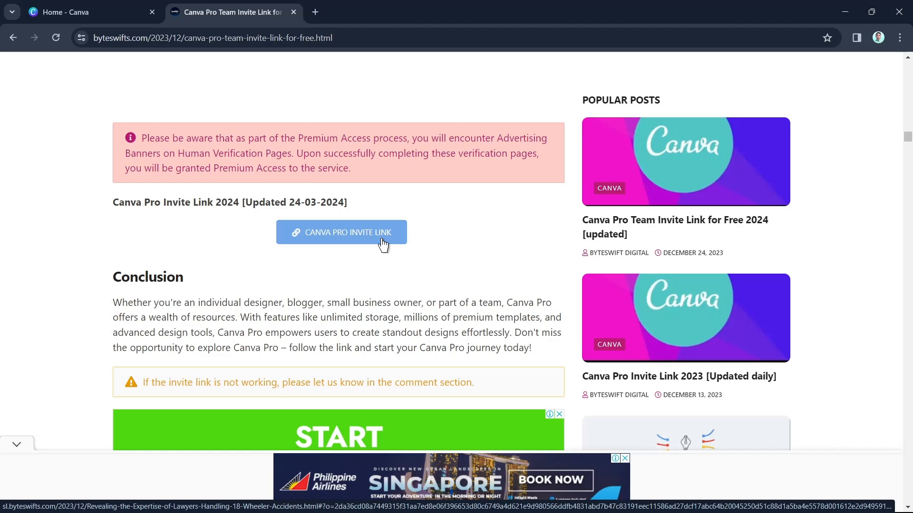
{"action": "left_click", "coordinate": [341, 232]}
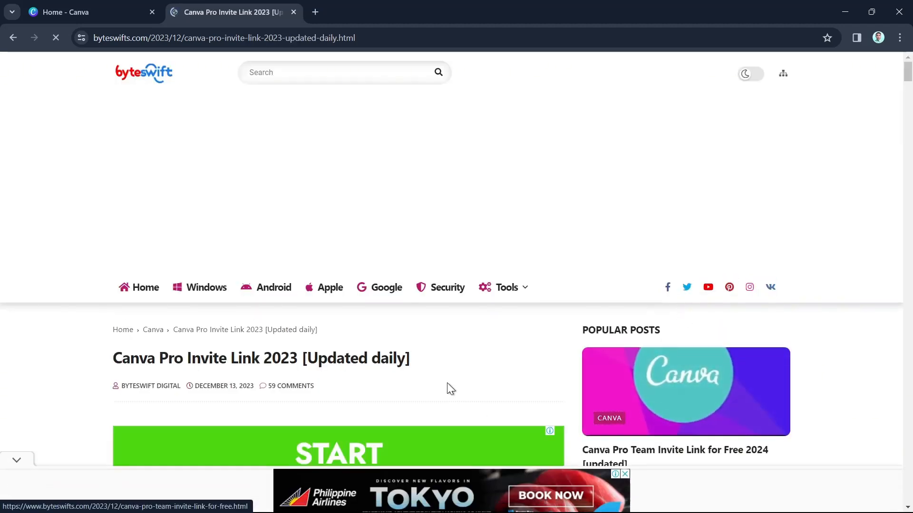
- Scroll the 2023 post down to its CANVA PRO INVITE LINK button
{"action": "scroll", "scroll_direction": "down", "scroll_amount": 3}
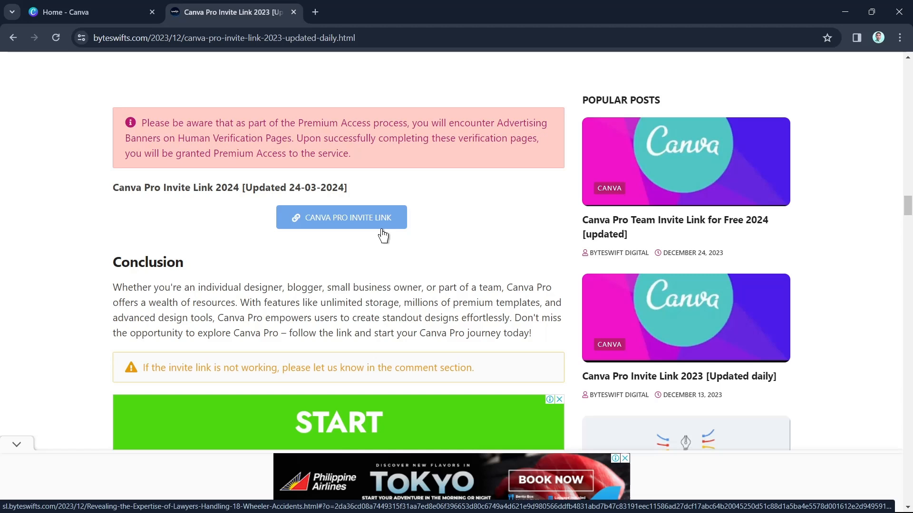
{"action": "mouse_move", "coordinate": [491, 270]}
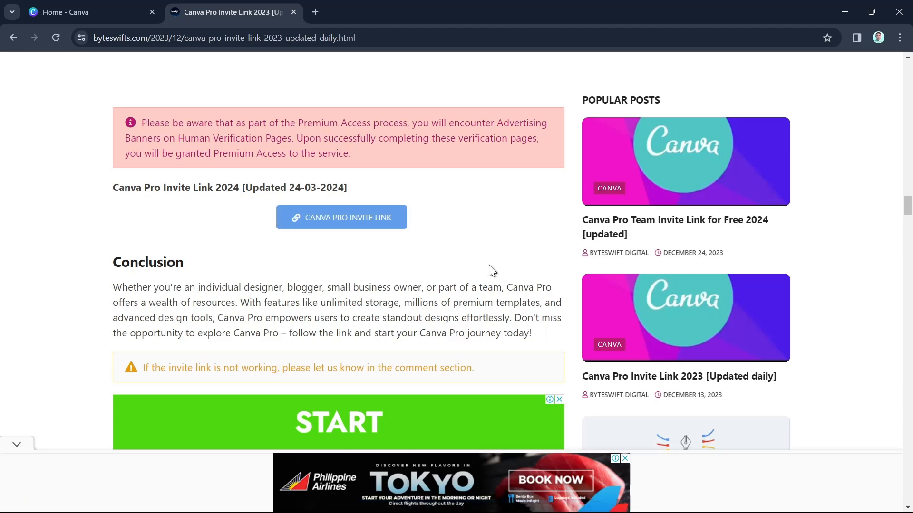